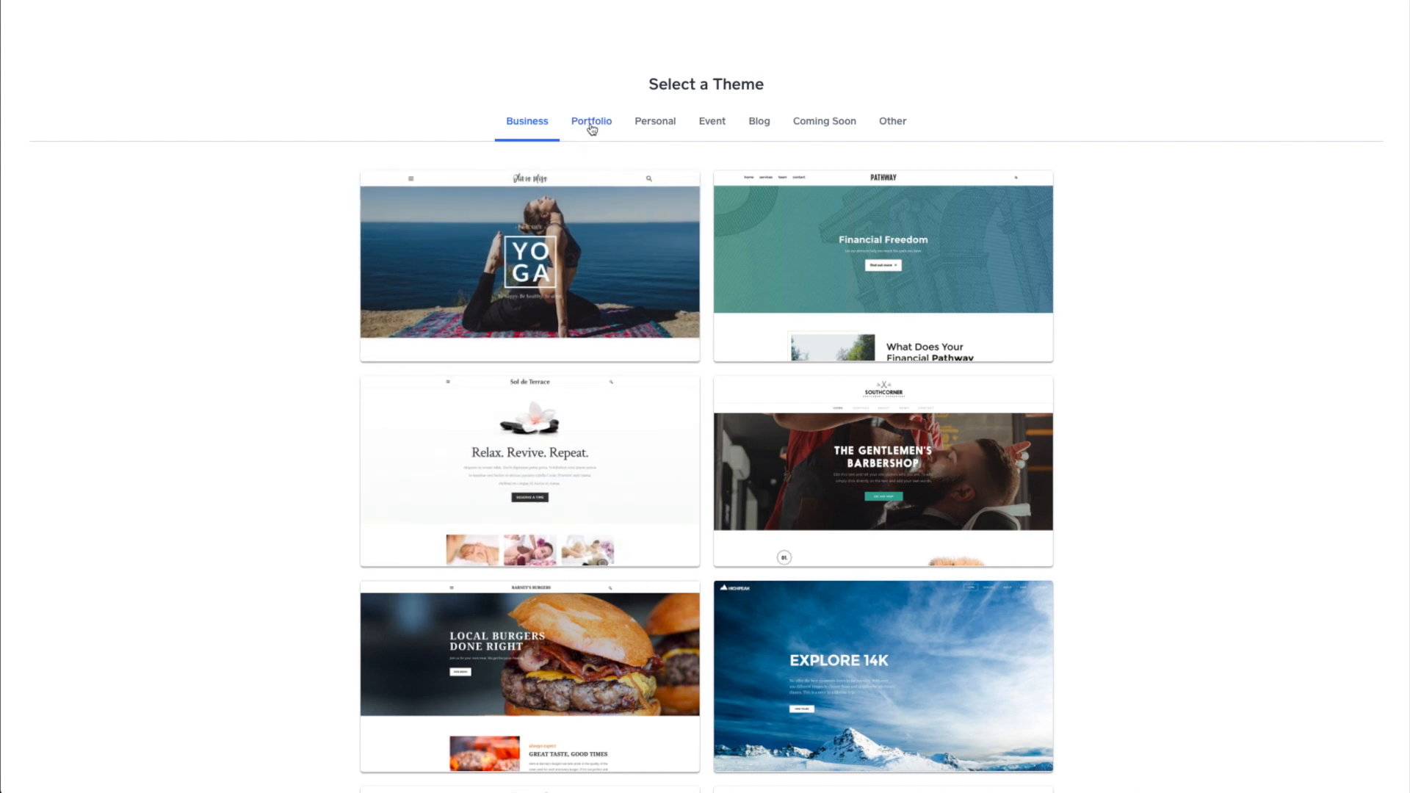
Switch the Select a Theme gallery from the Business category to Portfolio
click(590, 120)
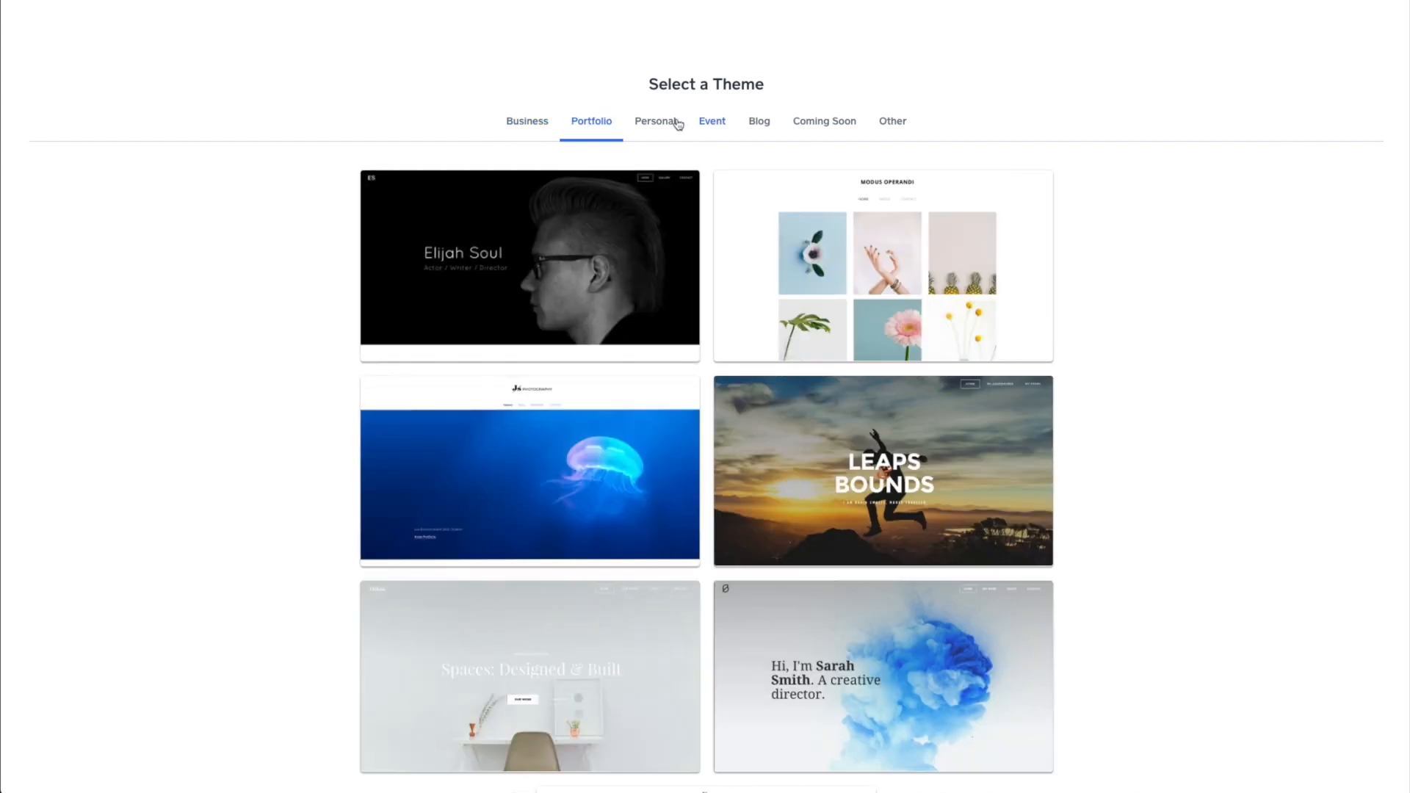